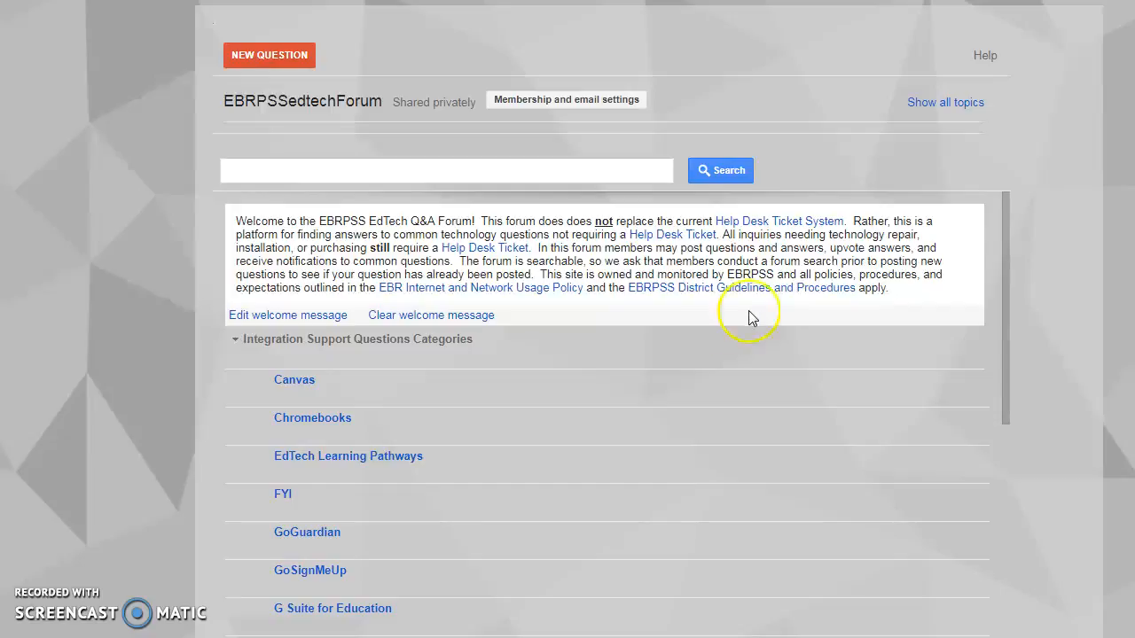
{"action": "mouse_move", "coordinate": [526, 232]}
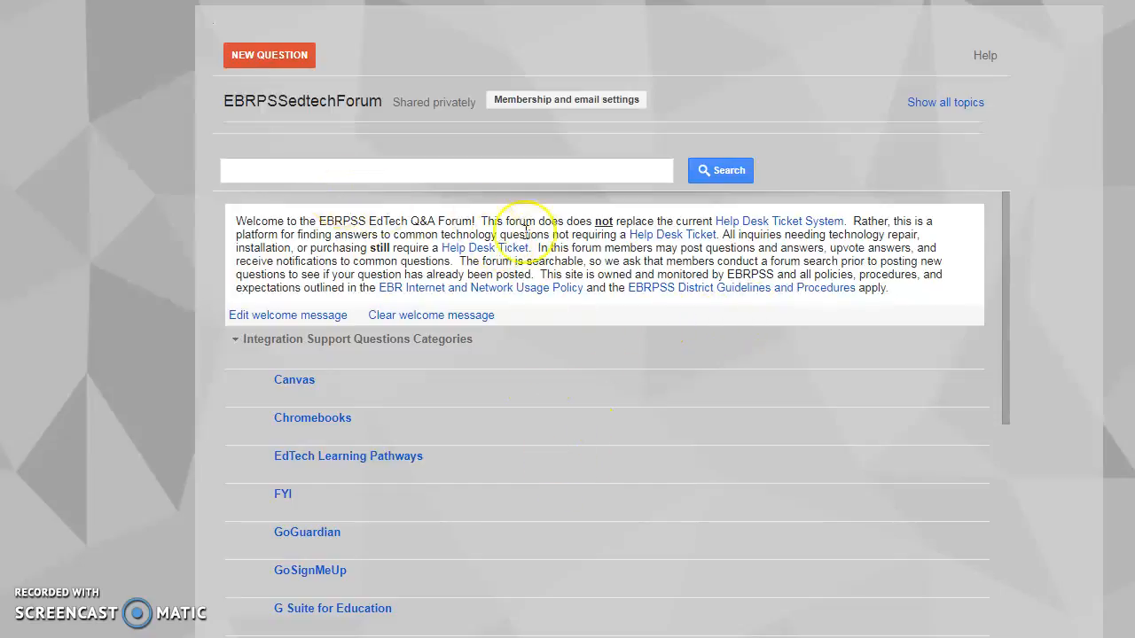
{"action": "mouse_move", "coordinate": [486, 315]}
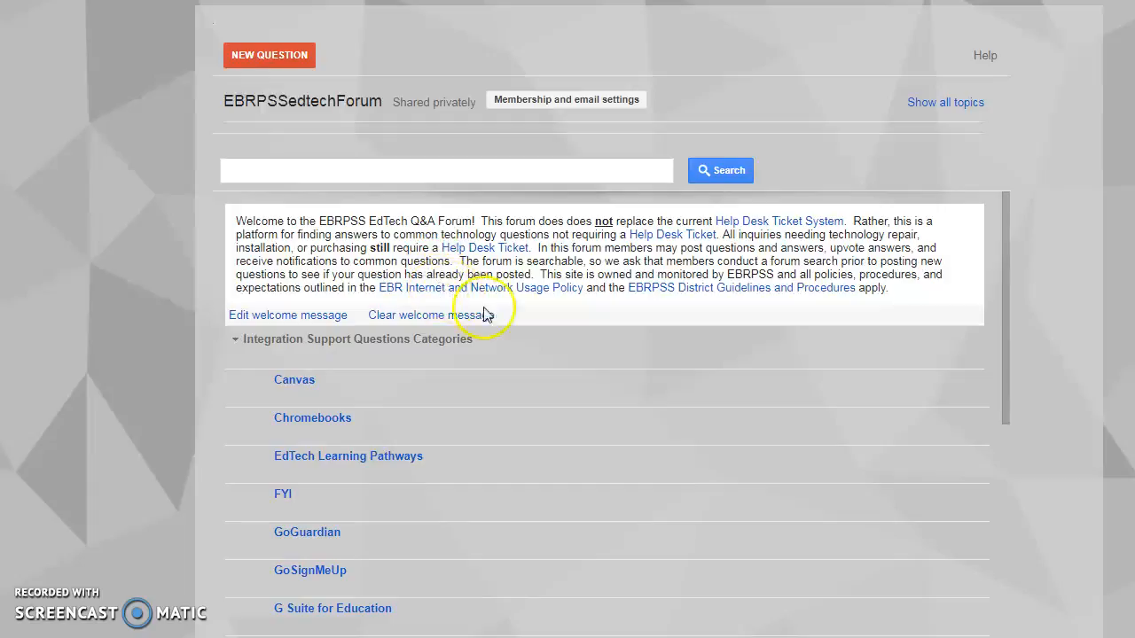
{"action": "mouse_move", "coordinate": [363, 197]}
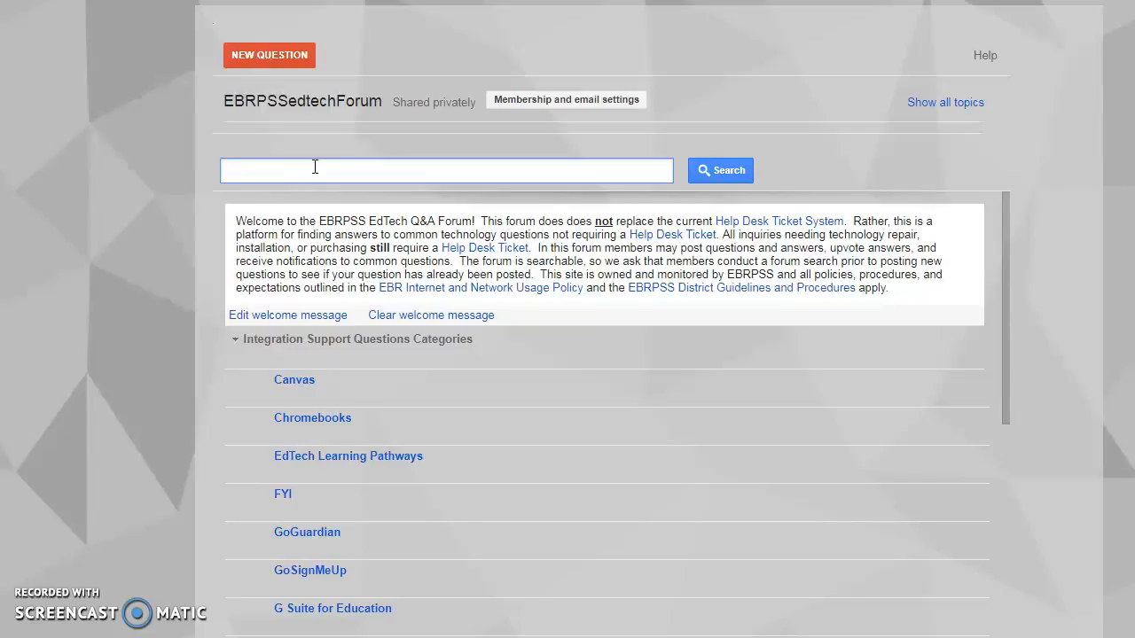
Search the EBRPSSedtechForum for 'new teacher login canvas'.
{"action": "type", "text": "new teacher"}
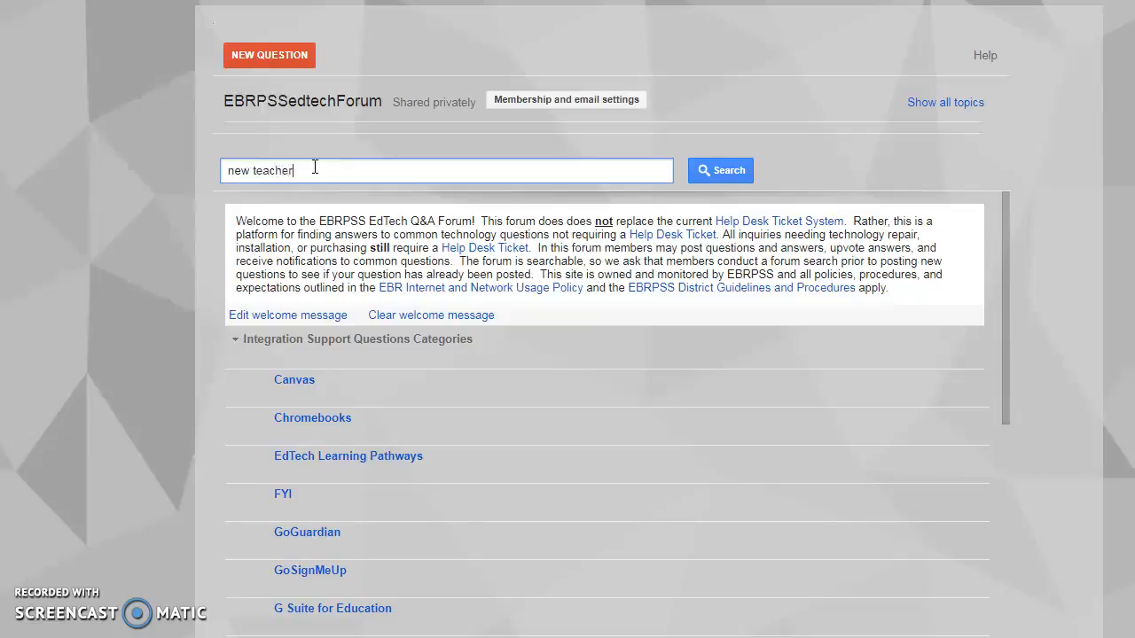
{"action": "type", "text": "login canvas"}
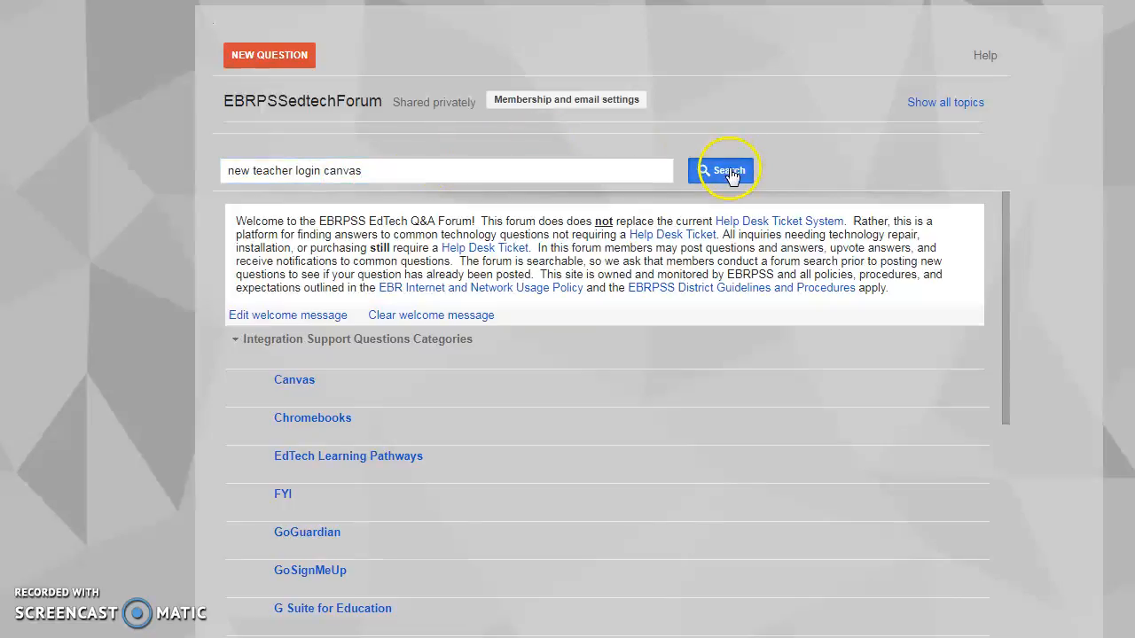
{"action": "left_click", "coordinate": [722, 169]}
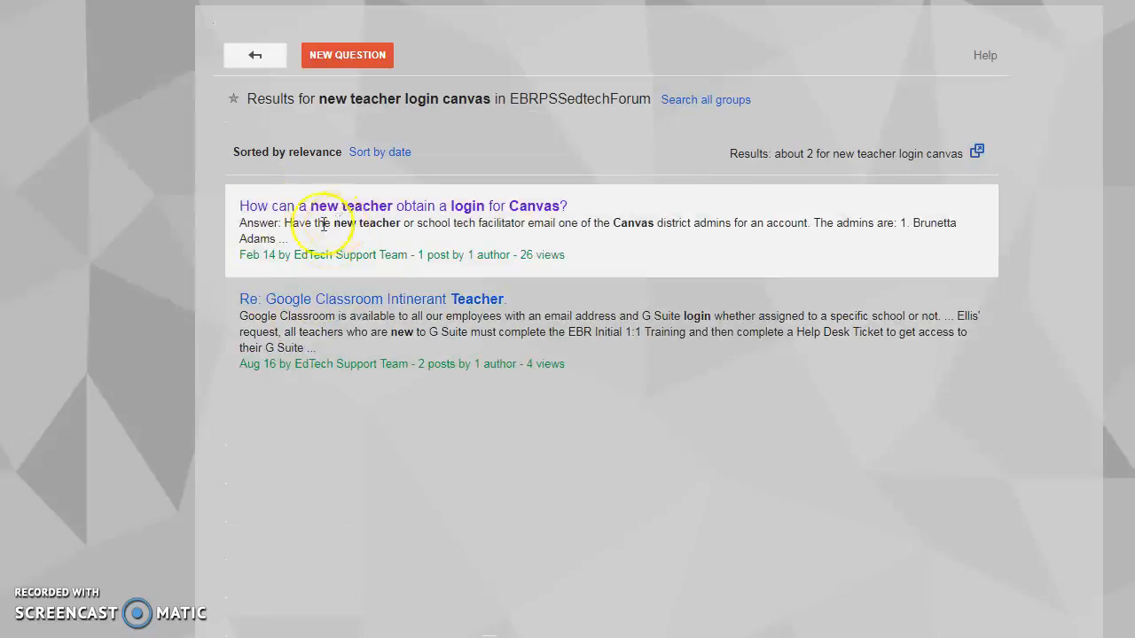
{"action": "mouse_move", "coordinate": [399, 230]}
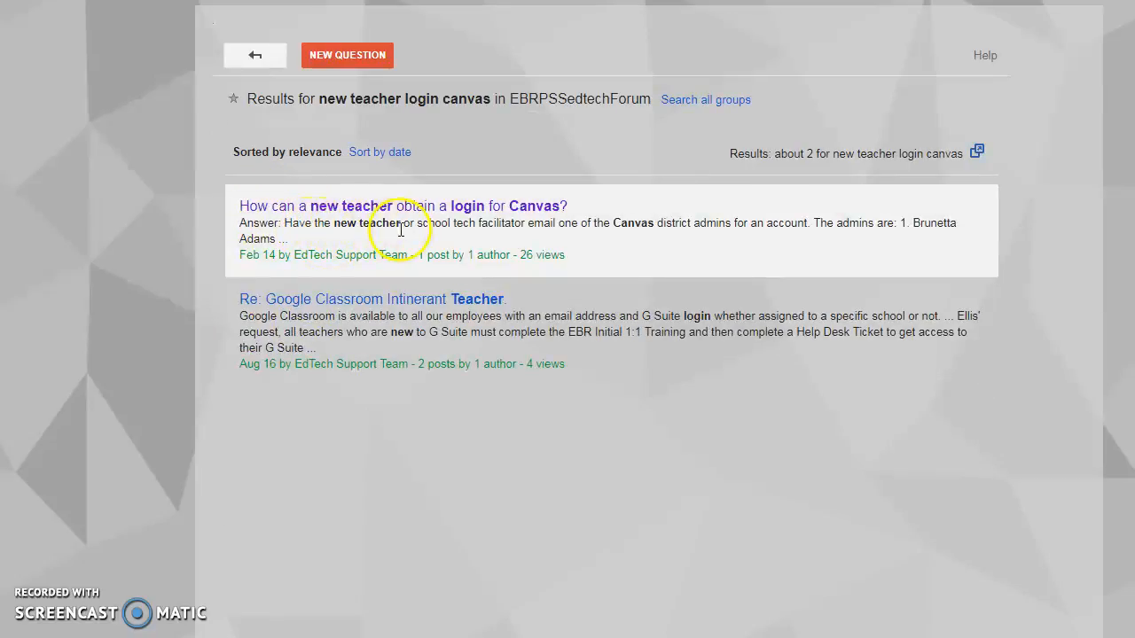
{"action": "mouse_move", "coordinate": [540, 217]}
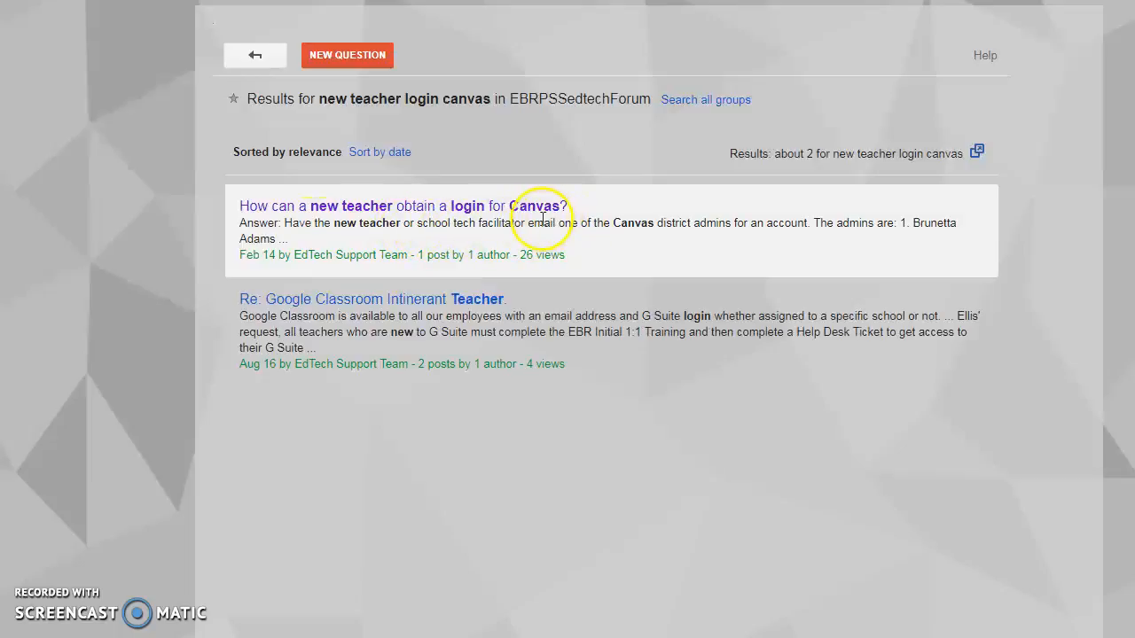
Open the result 'How can a new teacher obtain a login for Canvas?'.
{"action": "left_click", "coordinate": [399, 206]}
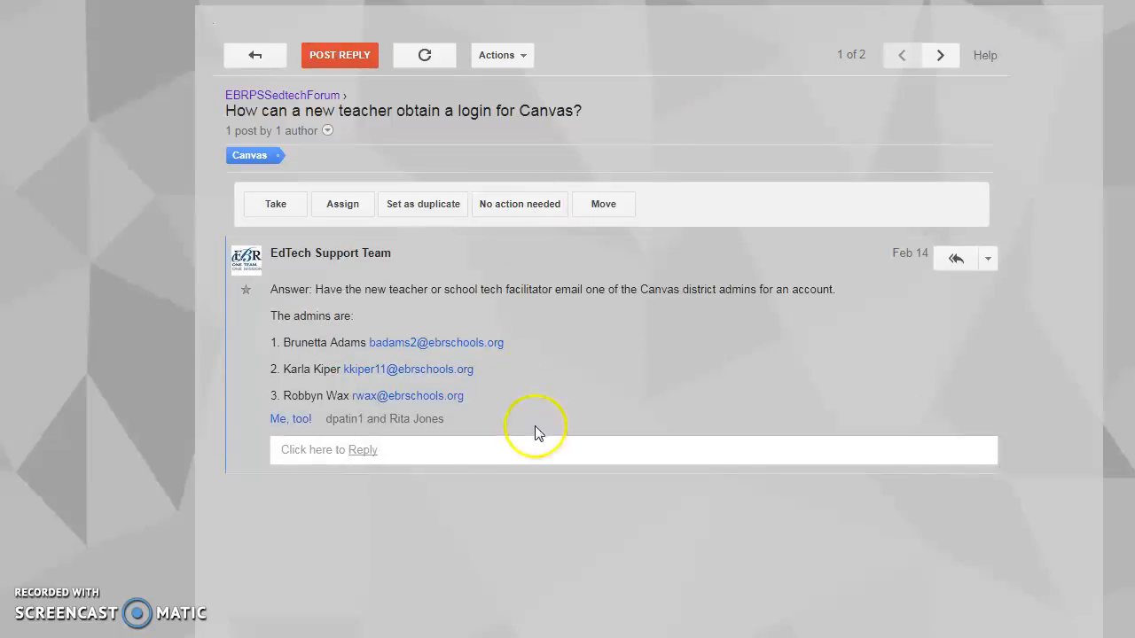
{"action": "mouse_move", "coordinate": [367, 490]}
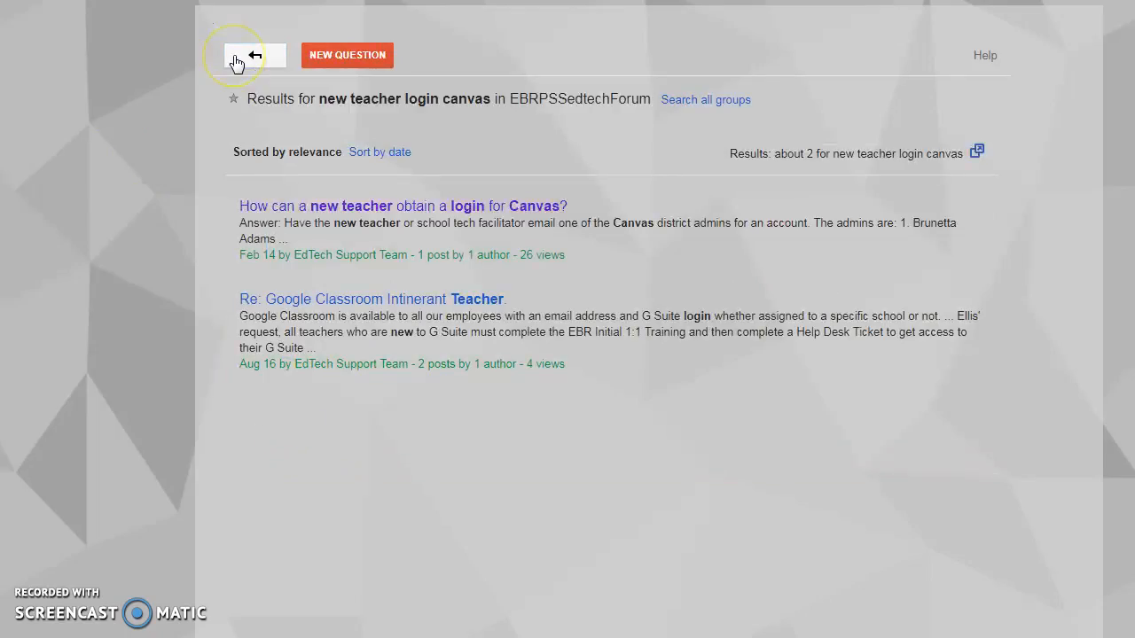
Return to the EBRPSSedtechForum home page with its support categories.
{"action": "left_click", "coordinate": [254, 55]}
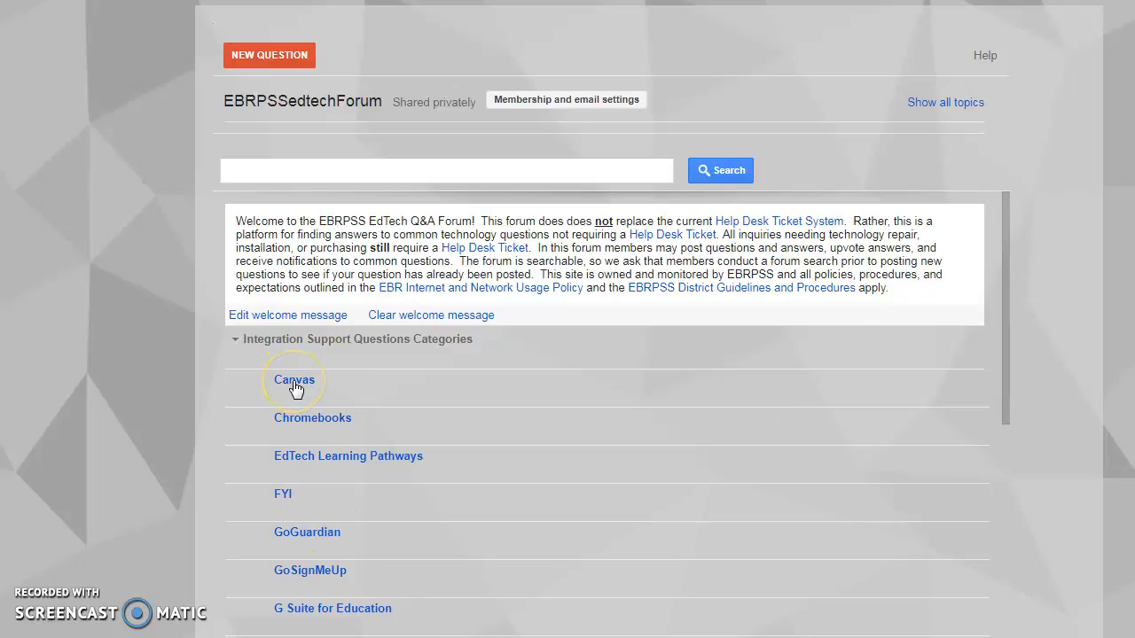
Filter the forum to the Canvas category's topics.
{"action": "left_click", "coordinate": [293, 379]}
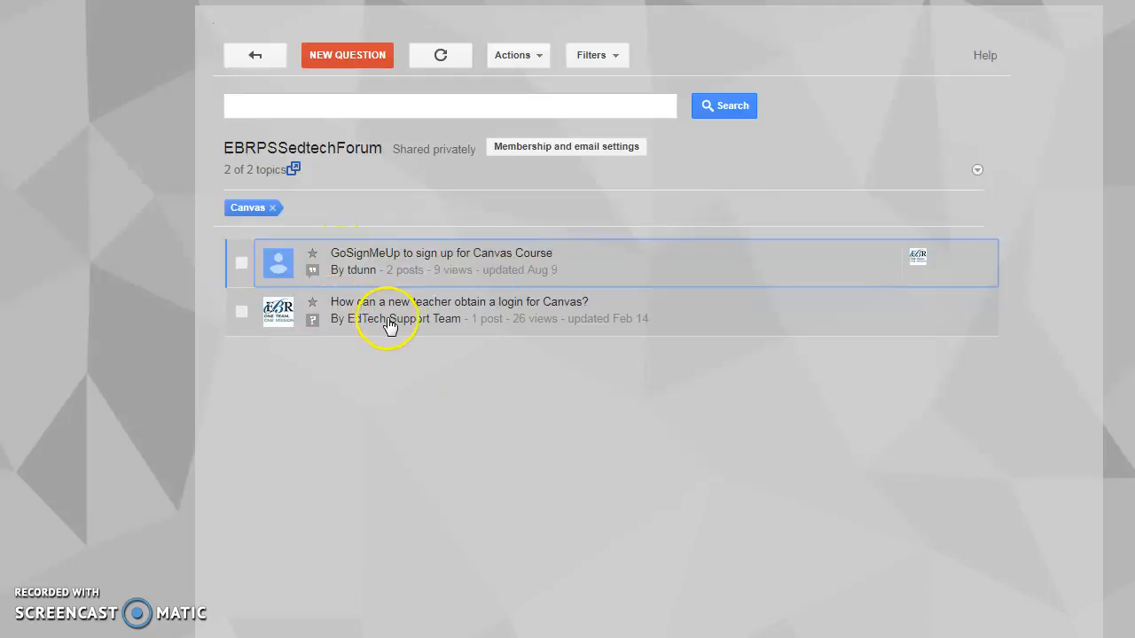
{"action": "mouse_move", "coordinate": [530, 321]}
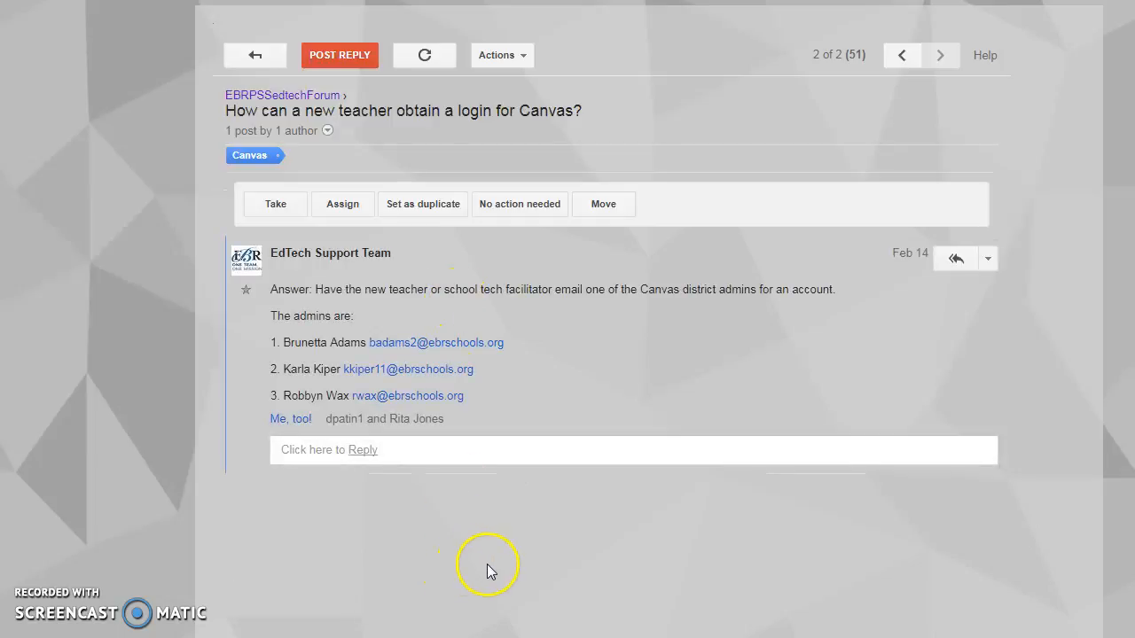
{"action": "mouse_move", "coordinate": [289, 419]}
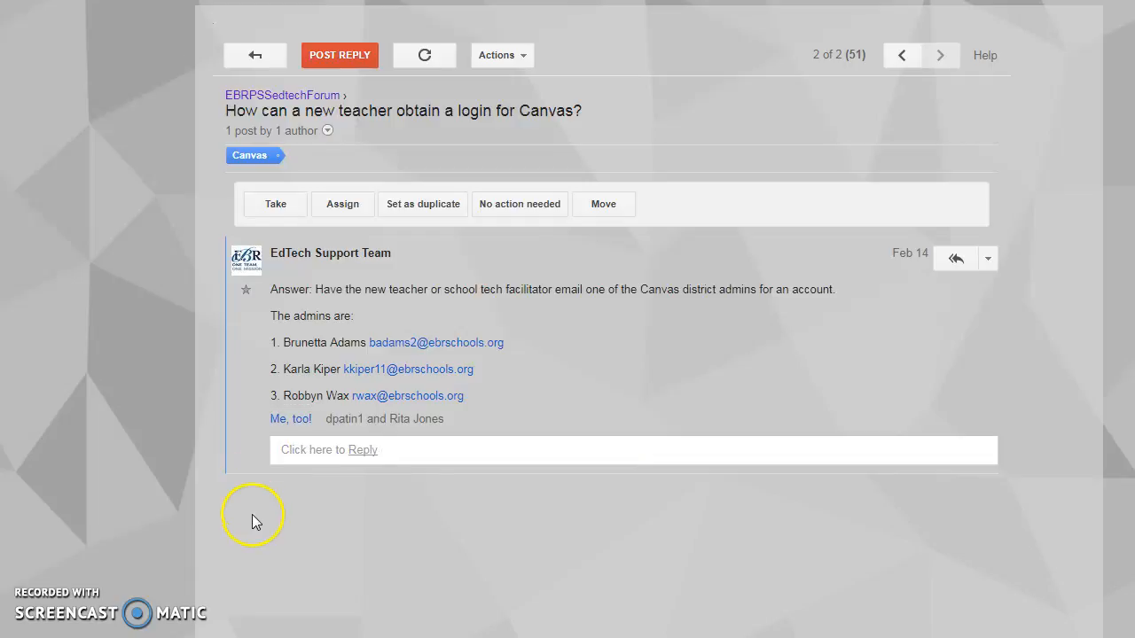
{"action": "mouse_move", "coordinate": [266, 524]}
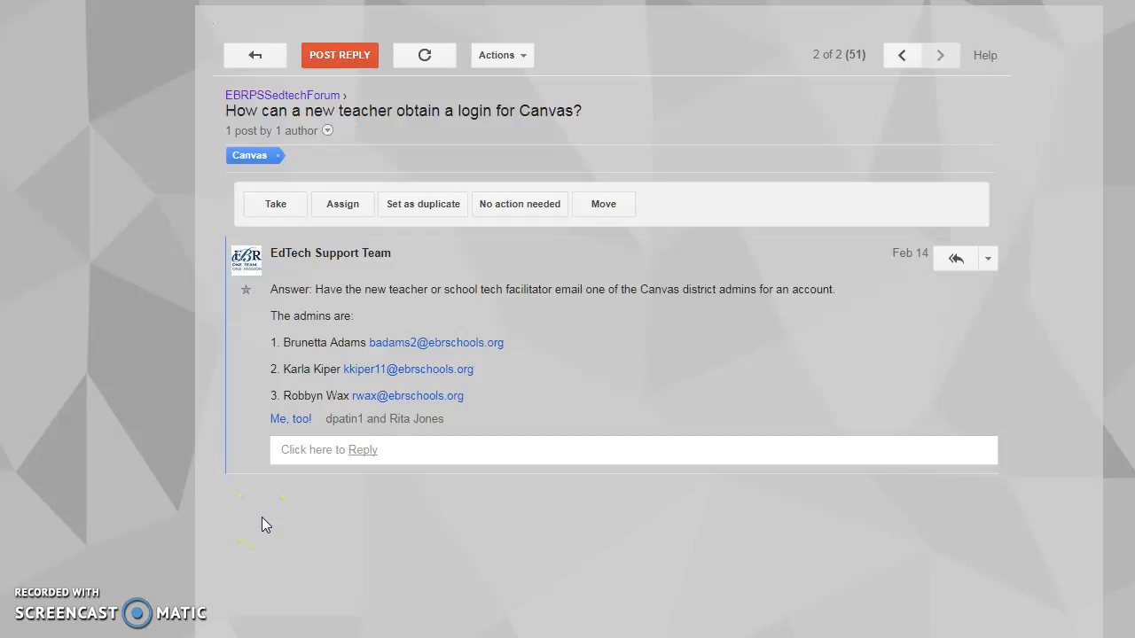